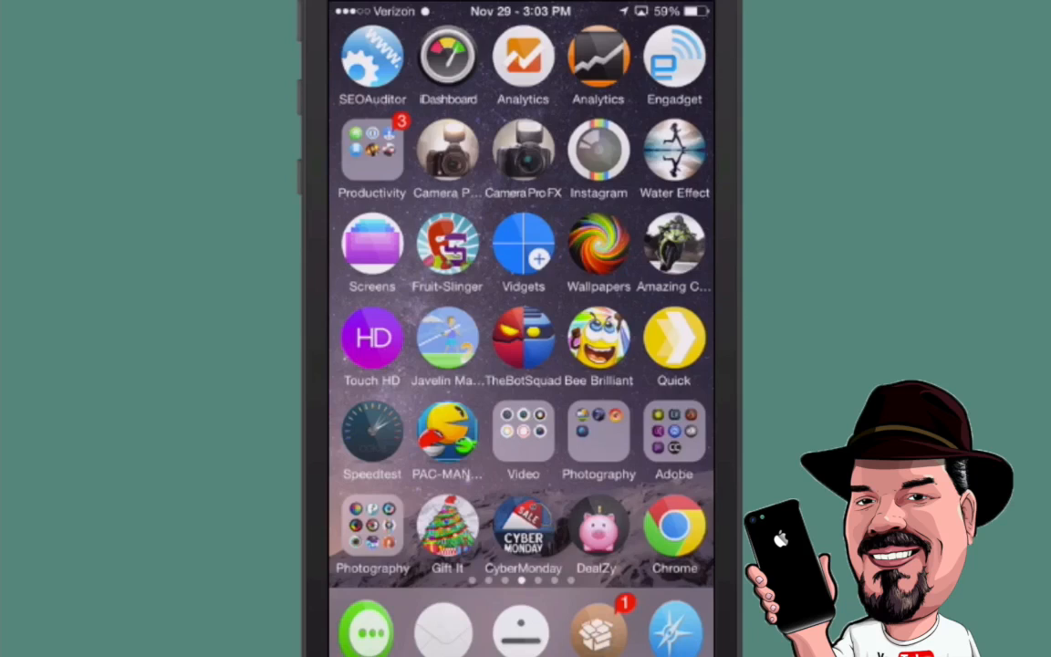
- Swipe the home screen pages back to page one with the round Wround icons
{"action": "scroll", "scroll_direction": "left", "scroll_amount": 3}
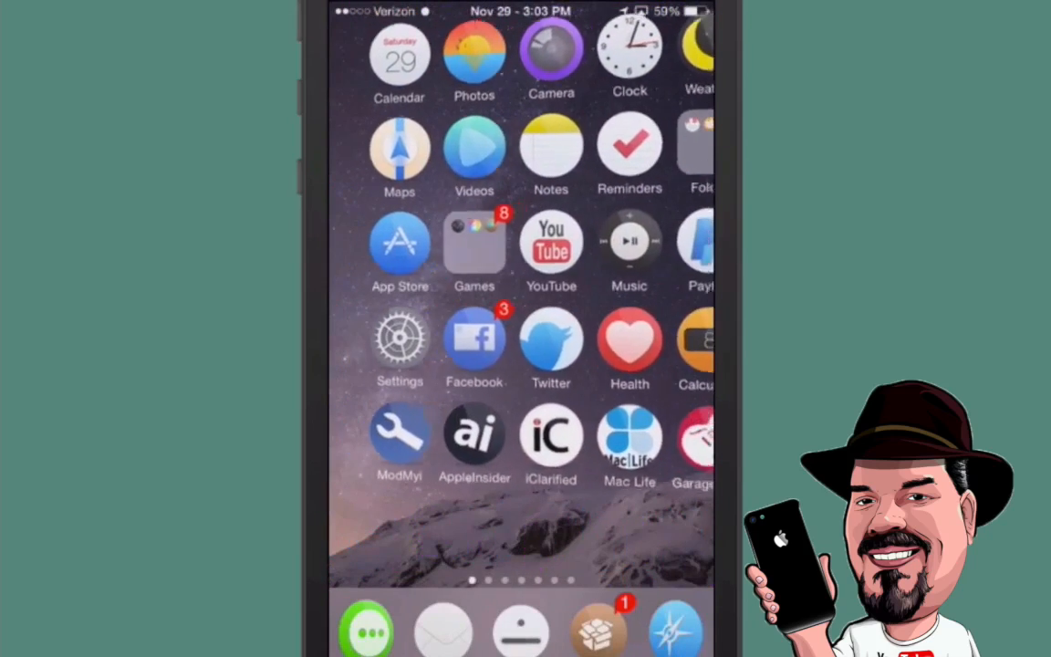
{"action": "left_click", "coordinate": [400, 344]}
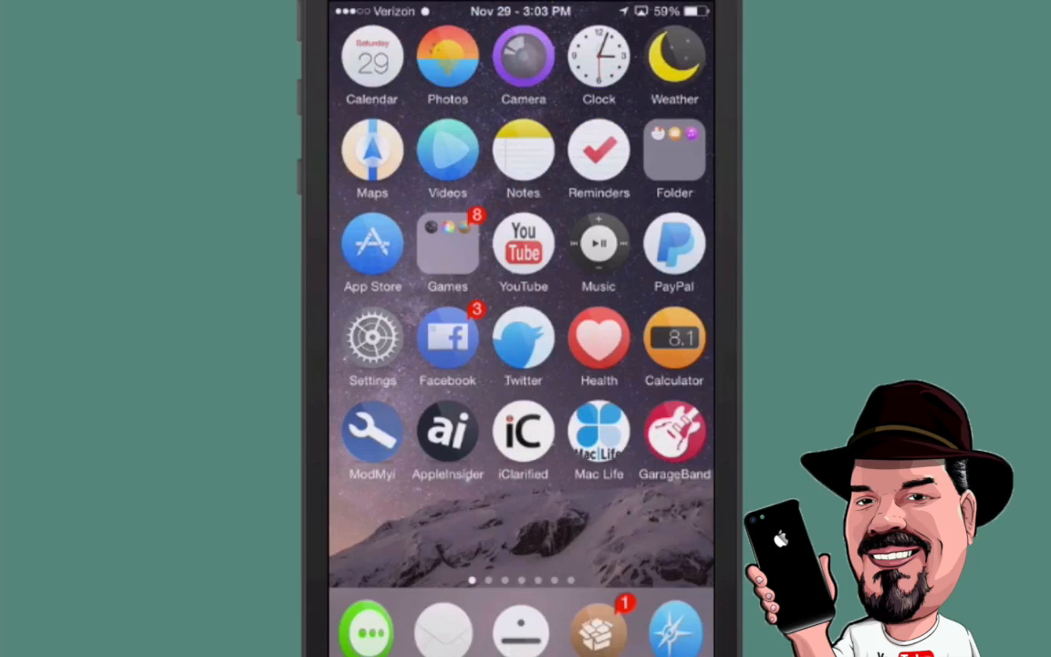
- Review WinterBoard's checked Wround components in Settings, including Wround Shadow and Loading Screens
{"action": "left_click", "coordinate": [373, 337]}
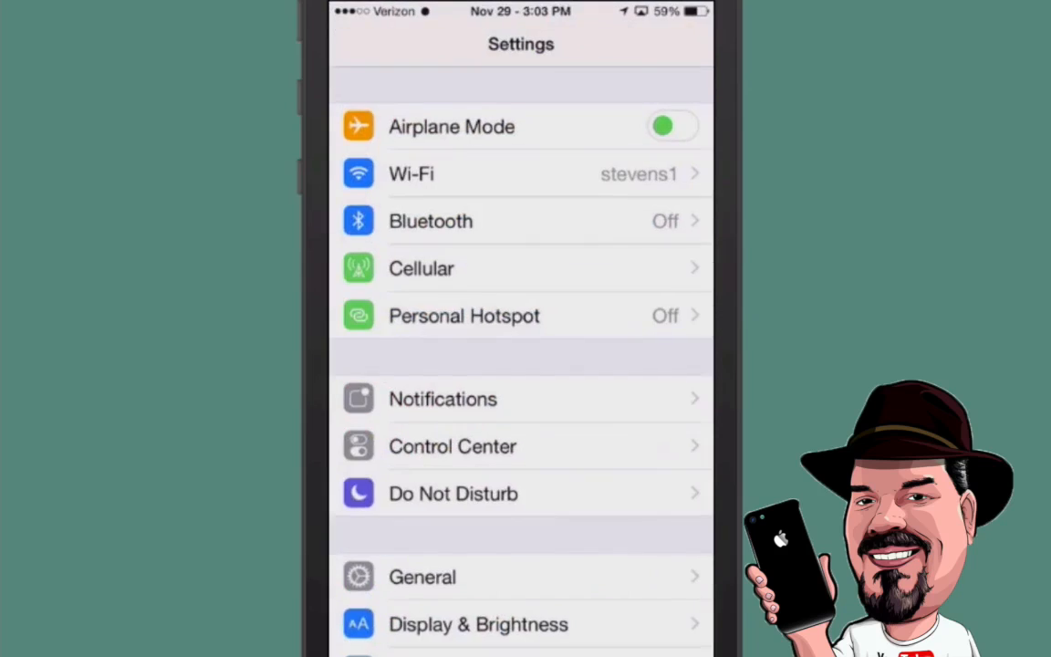
{"action": "scroll", "scroll_direction": "down", "scroll_amount": 3}
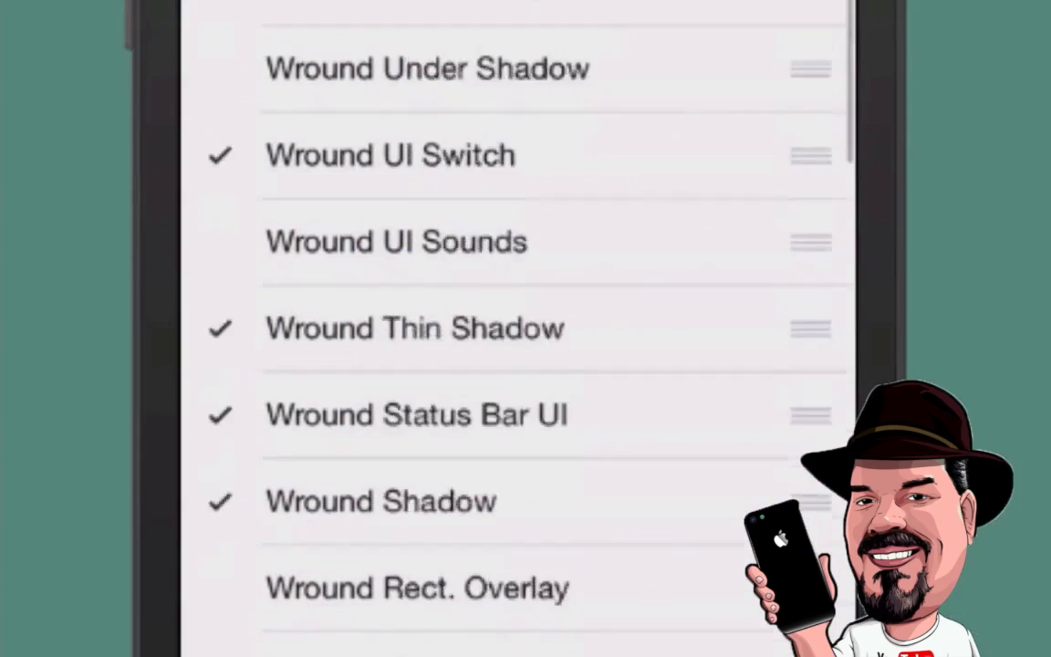
{"action": "scroll", "scroll_direction": "down", "scroll_amount": 3}
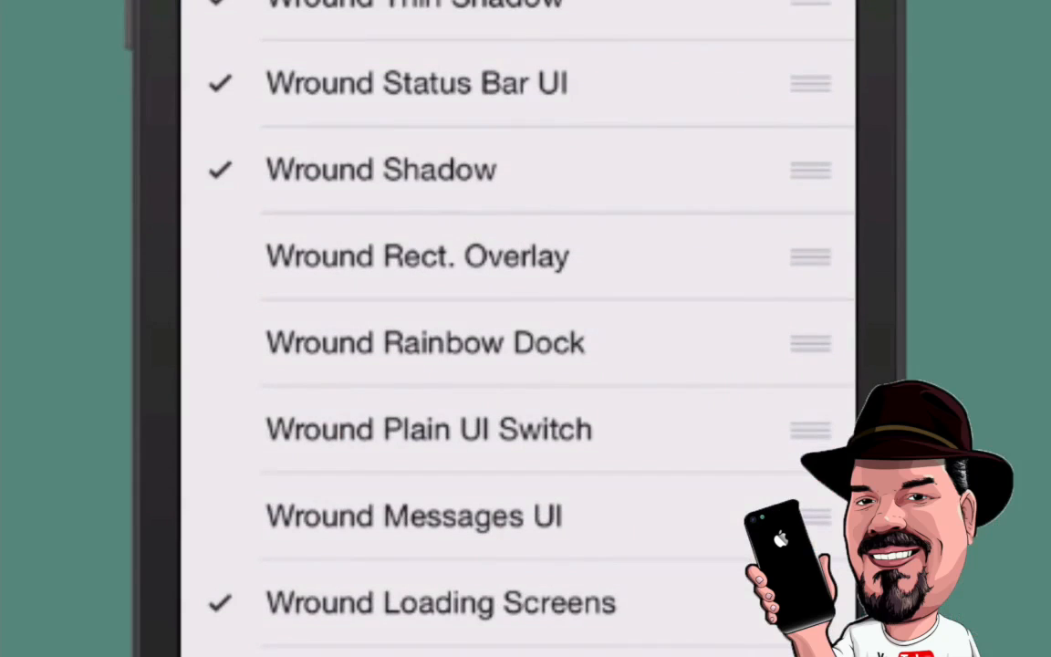
{"action": "scroll", "scroll_direction": "down", "scroll_amount": 3}
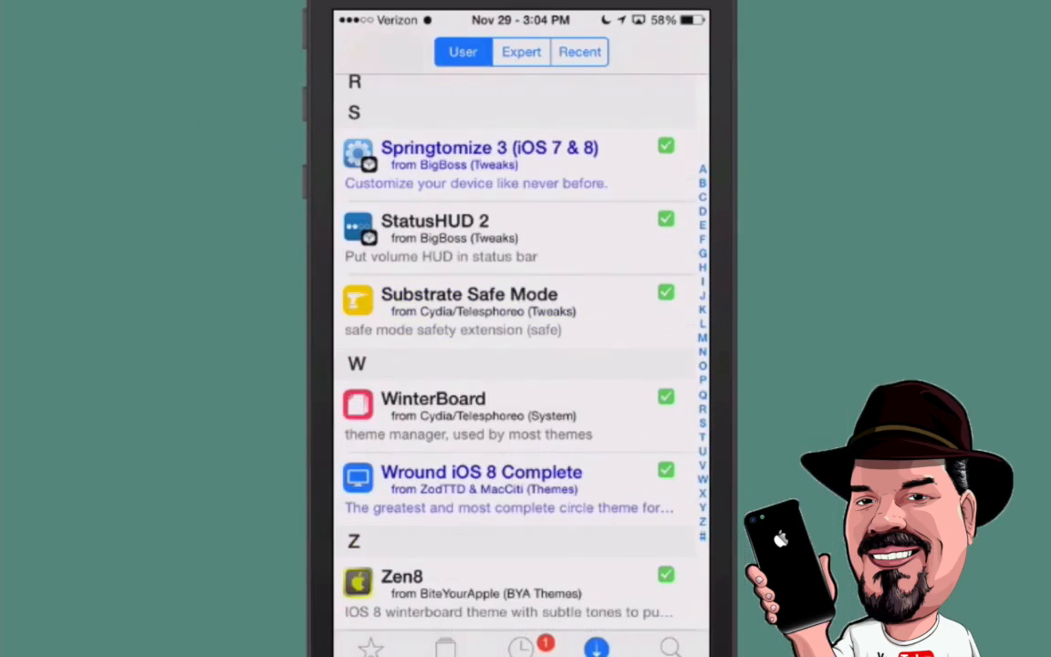
- View Wround iOS 8 Complete's details in Cydia and read through its feature description
{"action": "left_click", "coordinate": [482, 471]}
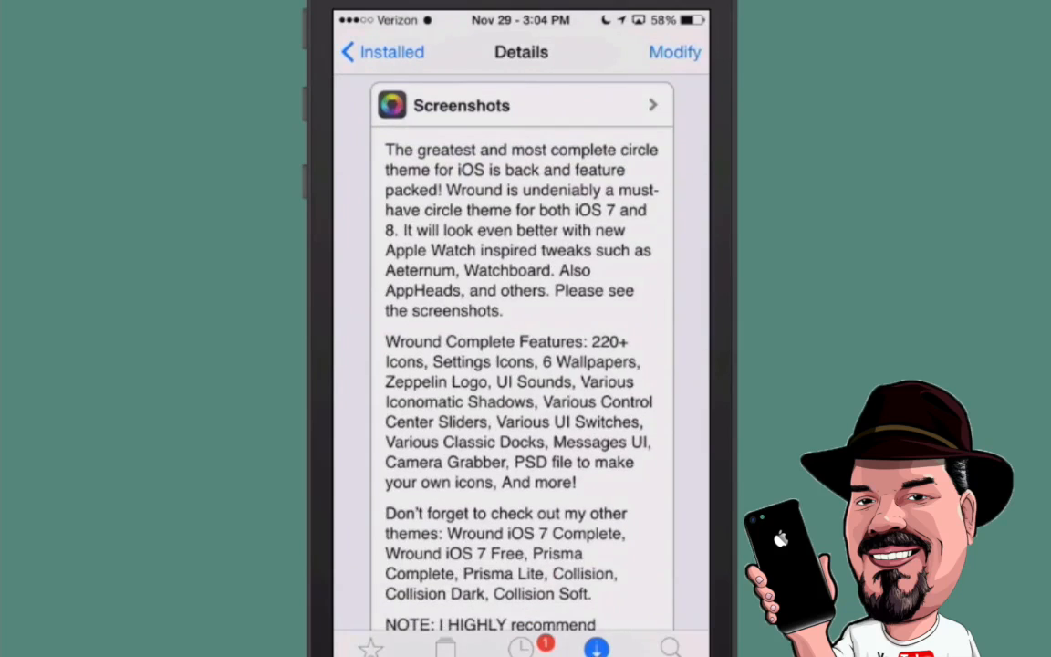
{"action": "scroll", "scroll_direction": "down", "scroll_amount": 3}
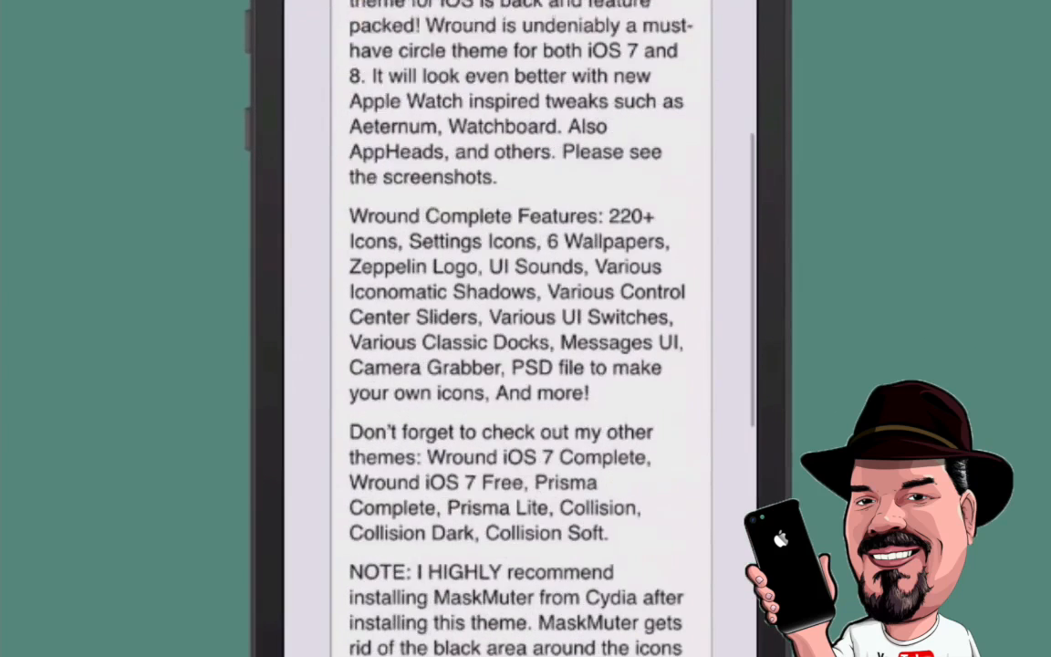
{"action": "scroll", "scroll_direction": "down", "scroll_amount": 3}
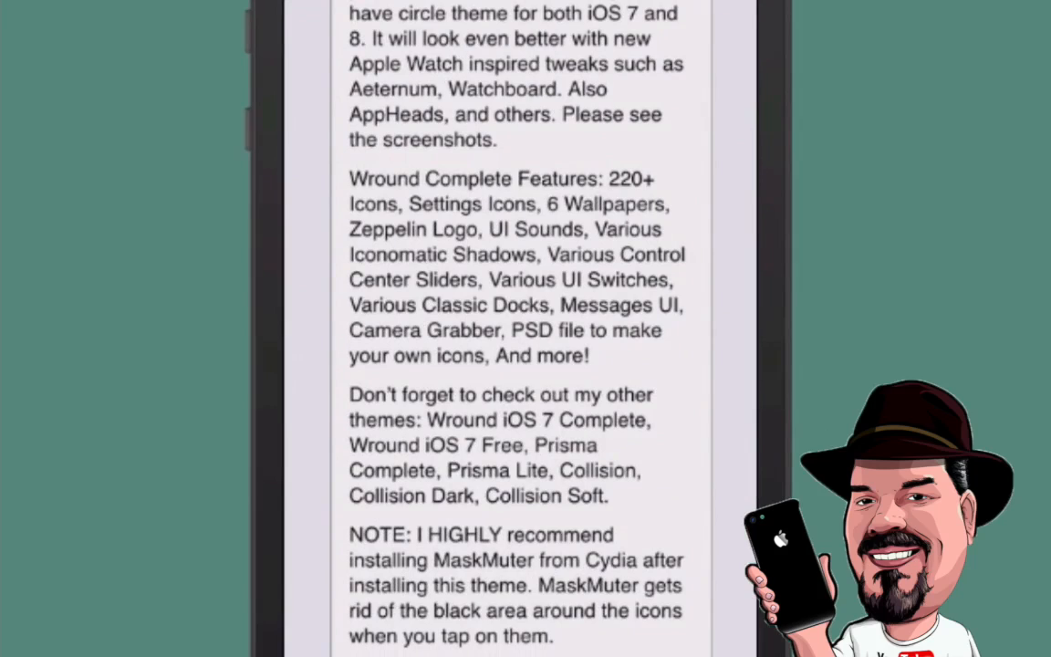
{"action": "scroll", "scroll_direction": "down", "scroll_amount": 3}
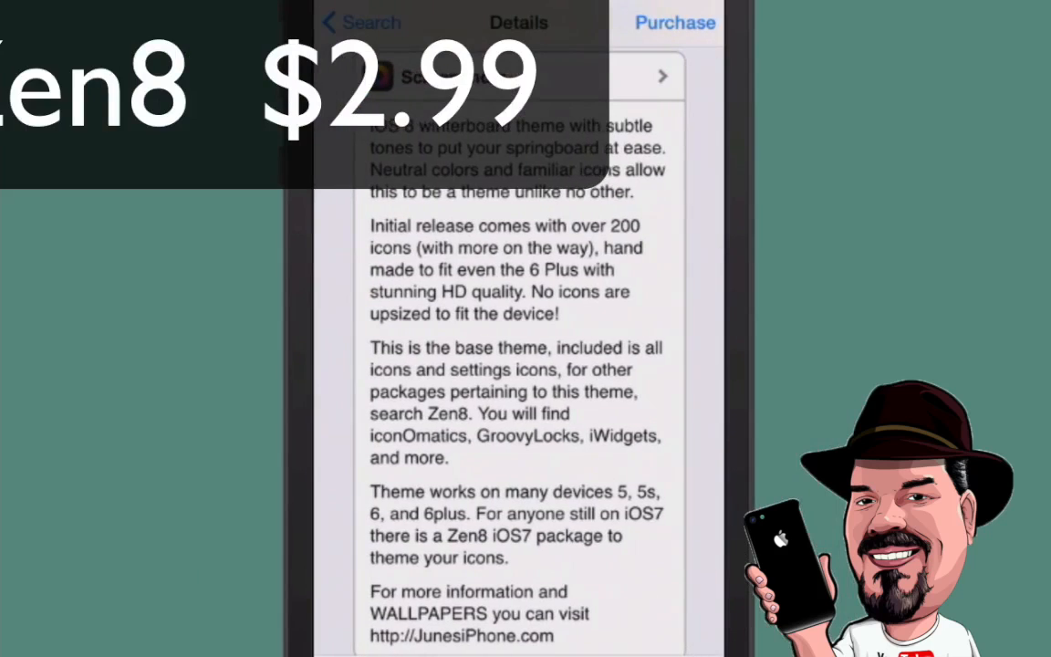
- Scroll the $2.99 Zen8 package details, then show its grey icons on the home screen
{"action": "scroll", "scroll_direction": "down", "scroll_amount": 3}
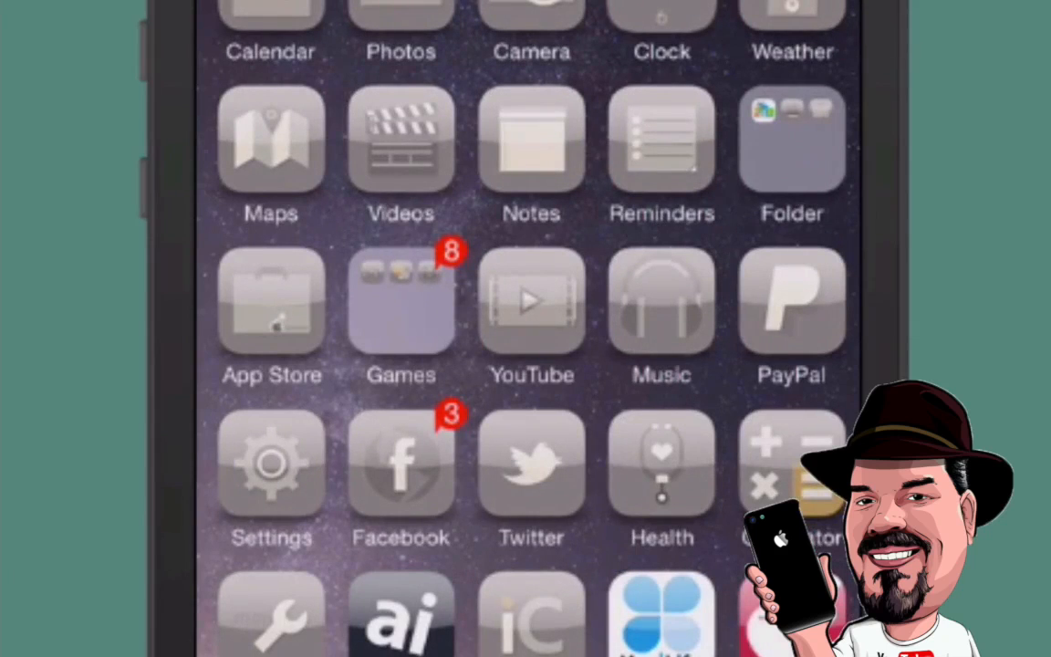
- Preview the grey Zen8 icons inside Settings and on another home screen page
{"action": "left_click", "coordinate": [270, 464]}
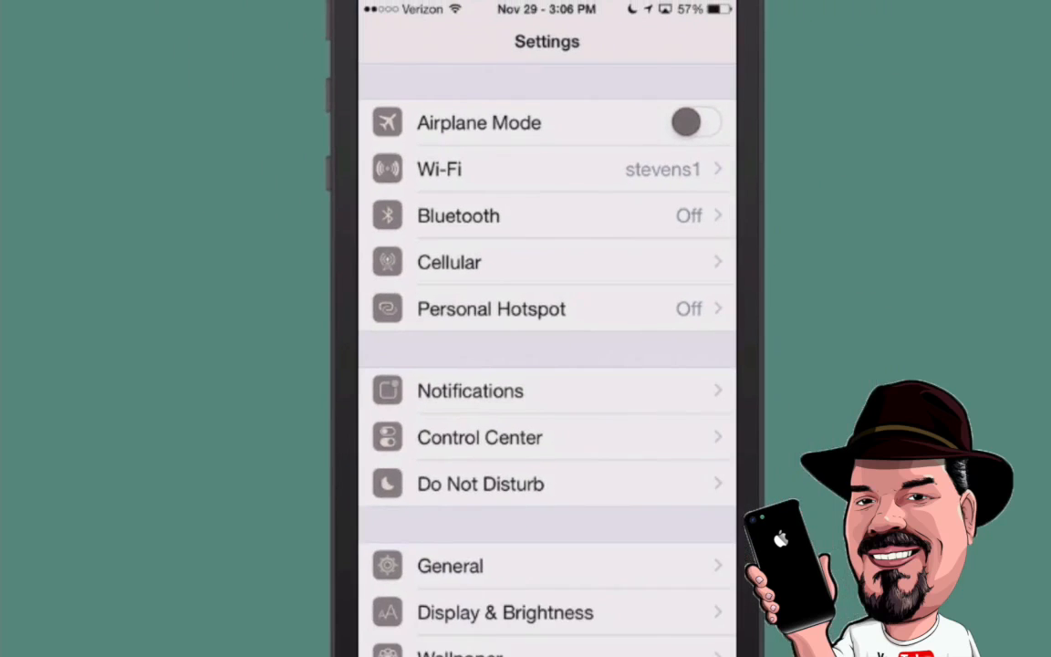
{"action": "scroll", "scroll_direction": "down", "scroll_amount": 3}
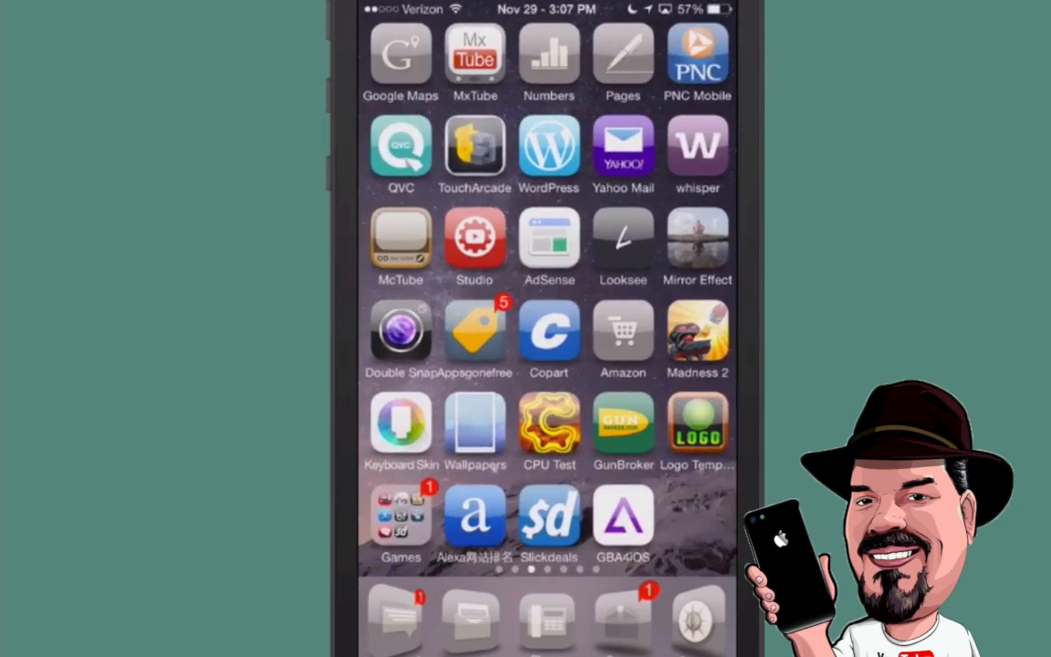
{"action": "scroll", "scroll_direction": "left", "scroll_amount": 3}
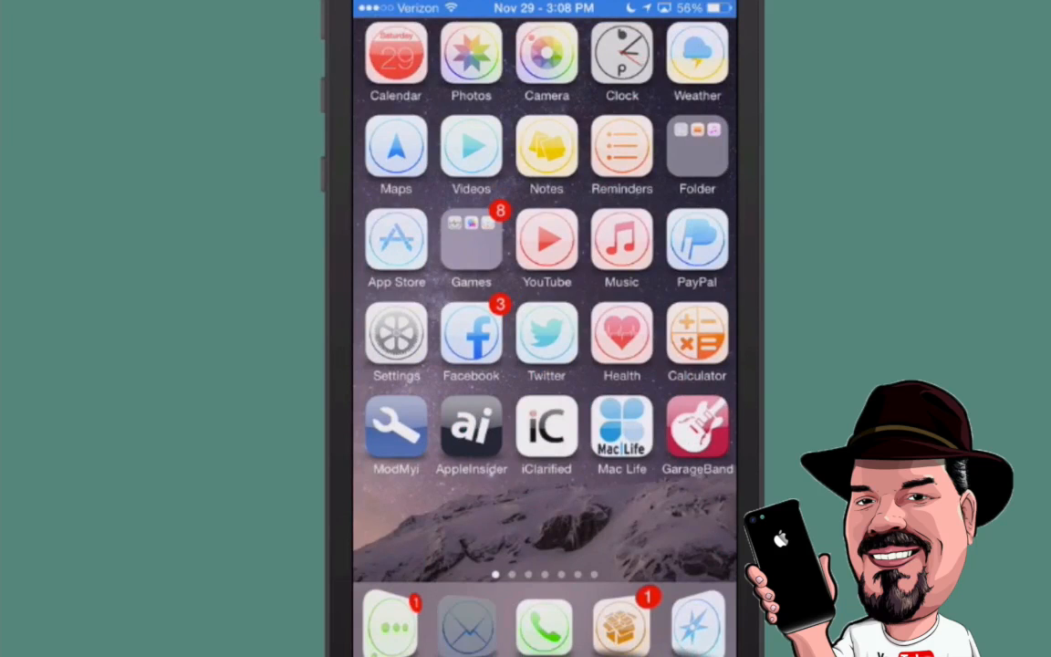
- Launch Cydia from the pastel-icon home screen and view the Installed packages list
{"action": "left_click", "coordinate": [471, 624]}
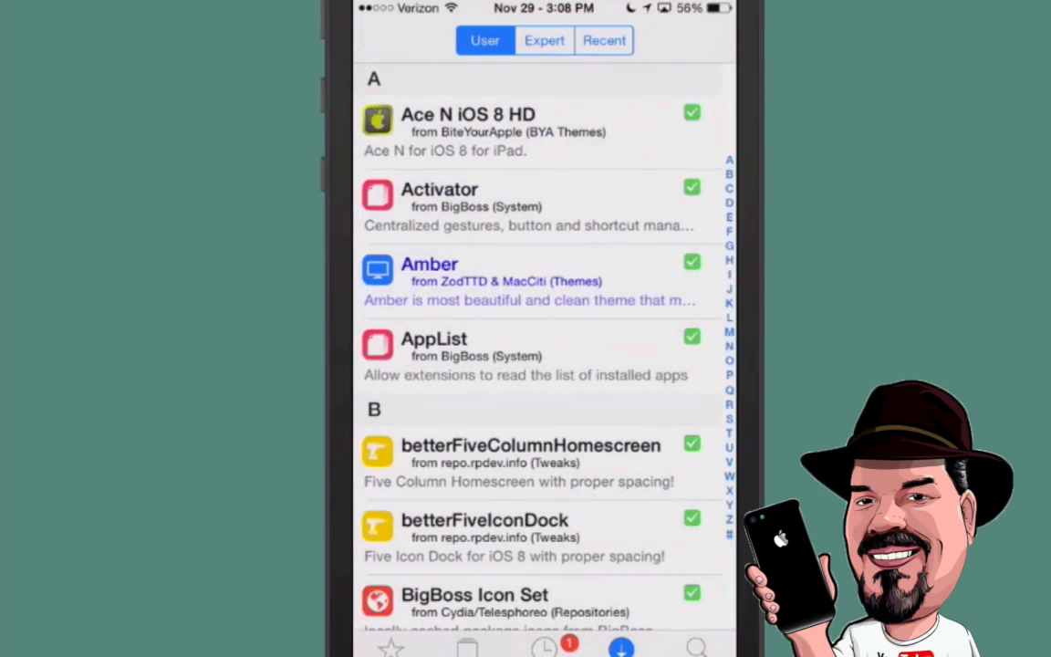
- Scroll through the Fleeze package's version 1.0.2 details, then return to the pastel home screen
{"action": "scroll", "scroll_direction": "down", "scroll_amount": 3}
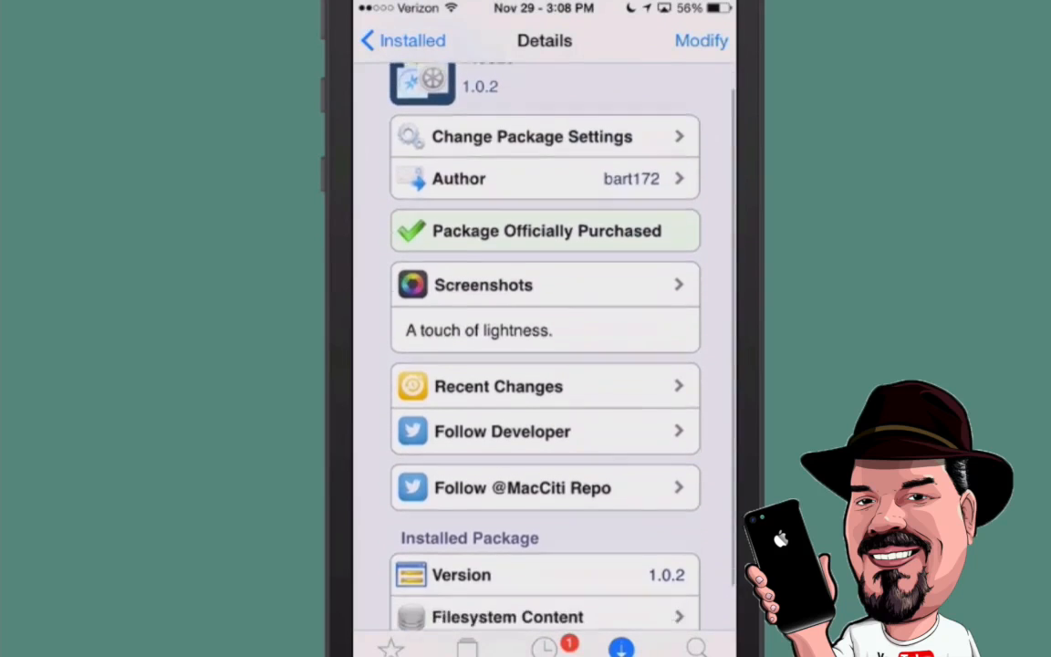
{"action": "scroll", "scroll_direction": "down", "scroll_amount": 3}
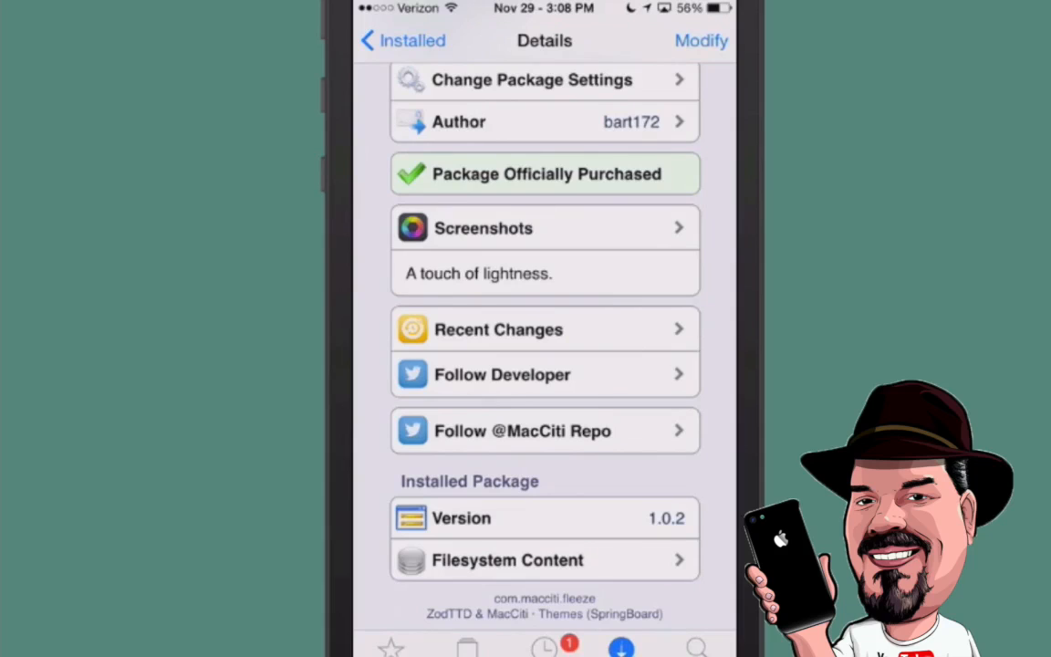
{"action": "scroll", "scroll_direction": "down", "scroll_amount": 3}
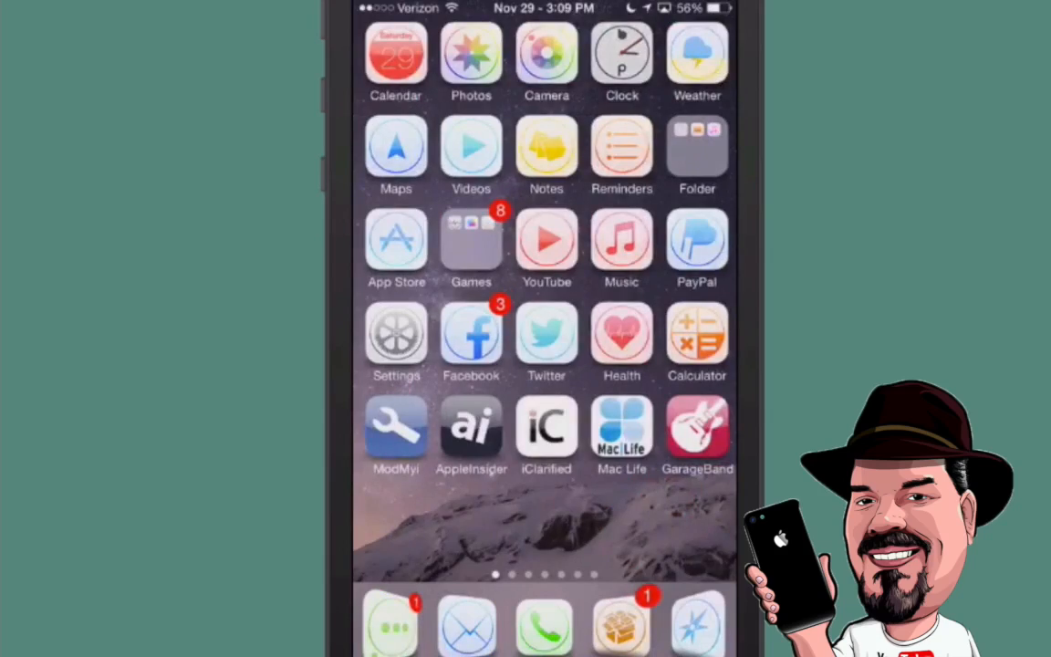
{"action": "scroll", "scroll_direction": "left", "scroll_amount": 3}
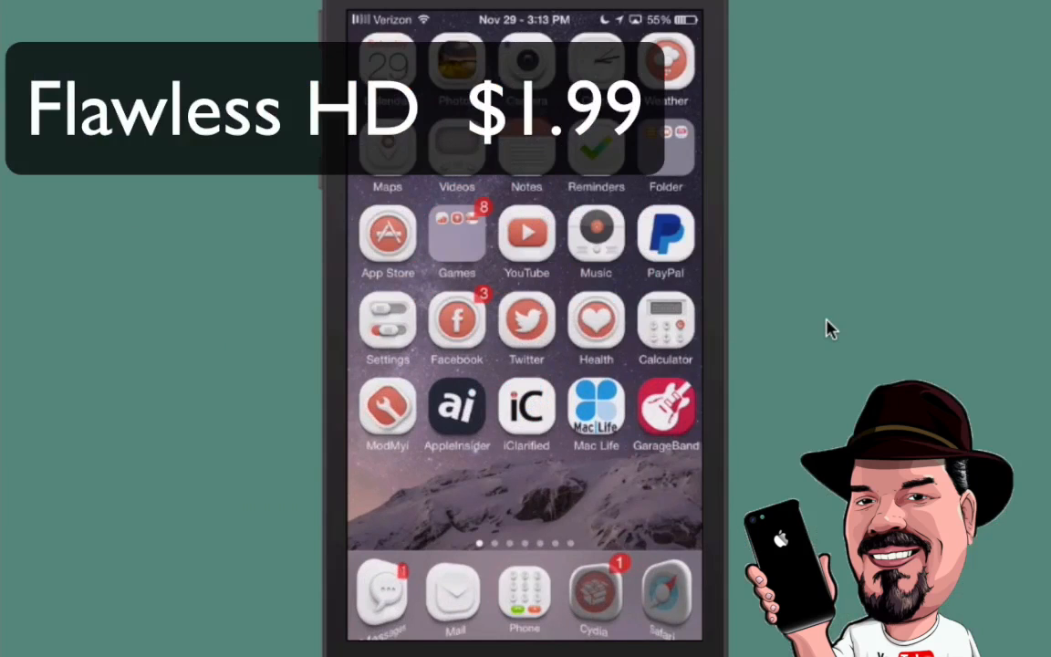
- Swipe across the Flawless HD home screen pages and back to page one
{"action": "scroll", "scroll_direction": "left", "scroll_amount": 3}
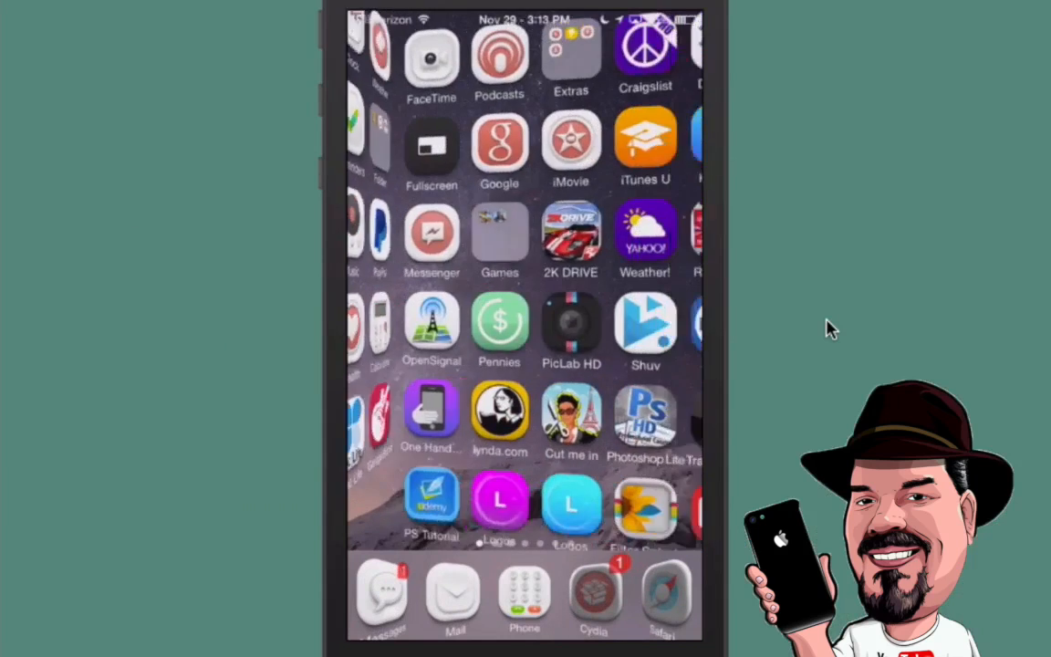
{"action": "scroll", "scroll_direction": "left", "scroll_amount": 3}
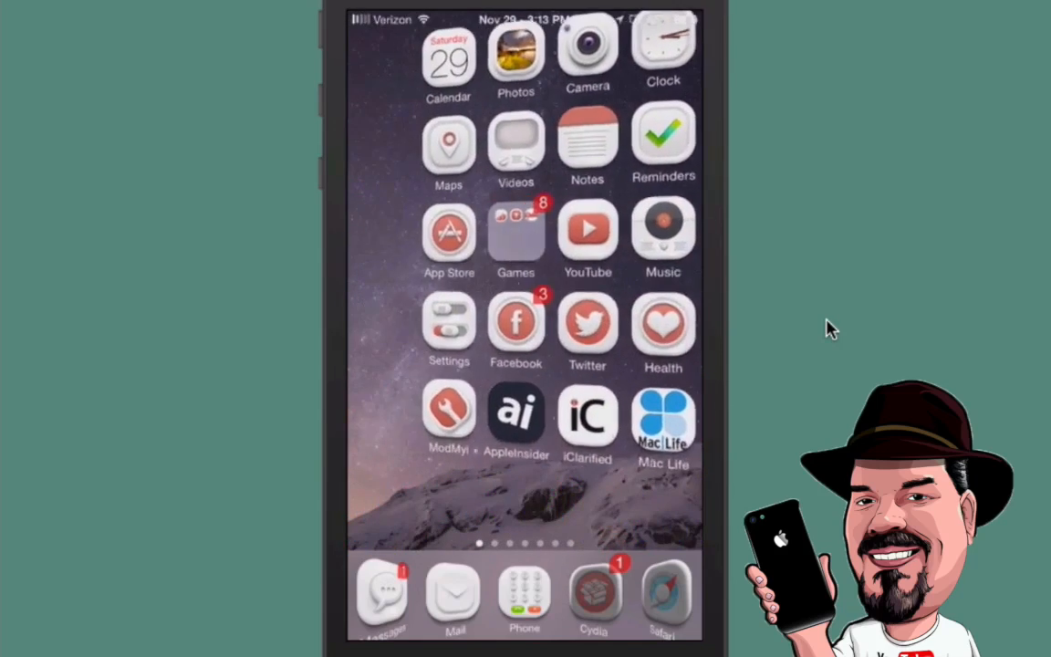
{"action": "scroll", "scroll_direction": "left", "scroll_amount": 3}
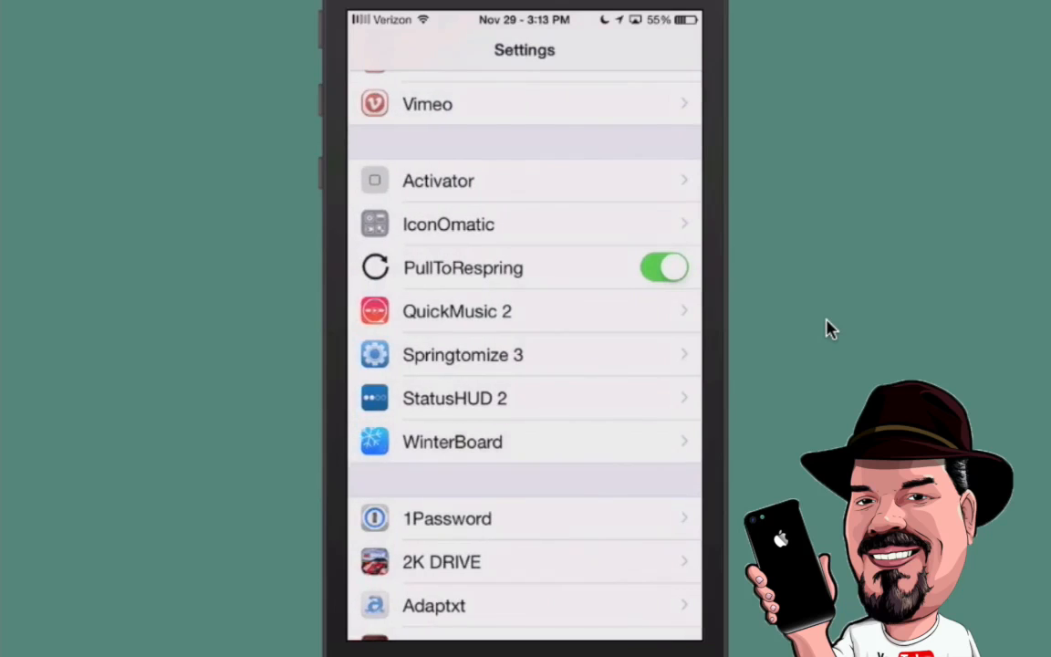
- Scroll Settings to the tweak section listing Activator, IconOmatic and WinterBoard
{"action": "scroll", "scroll_direction": "down", "scroll_amount": 3}
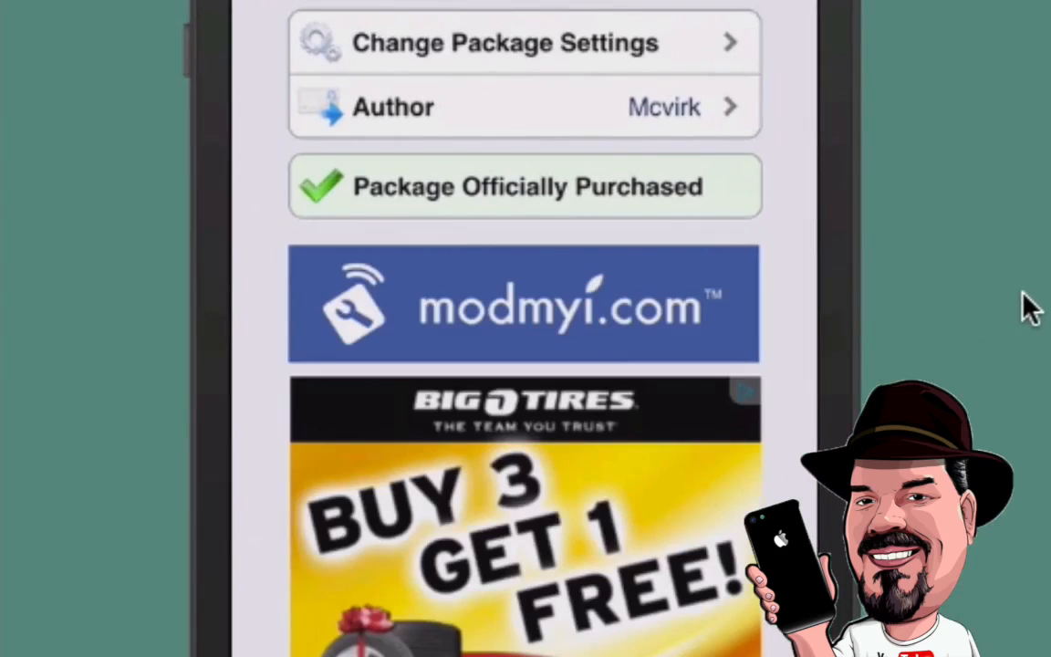
- Read the Flawless theme's Cydia description of its white icon set
{"action": "scroll", "scroll_direction": "down", "scroll_amount": 3}
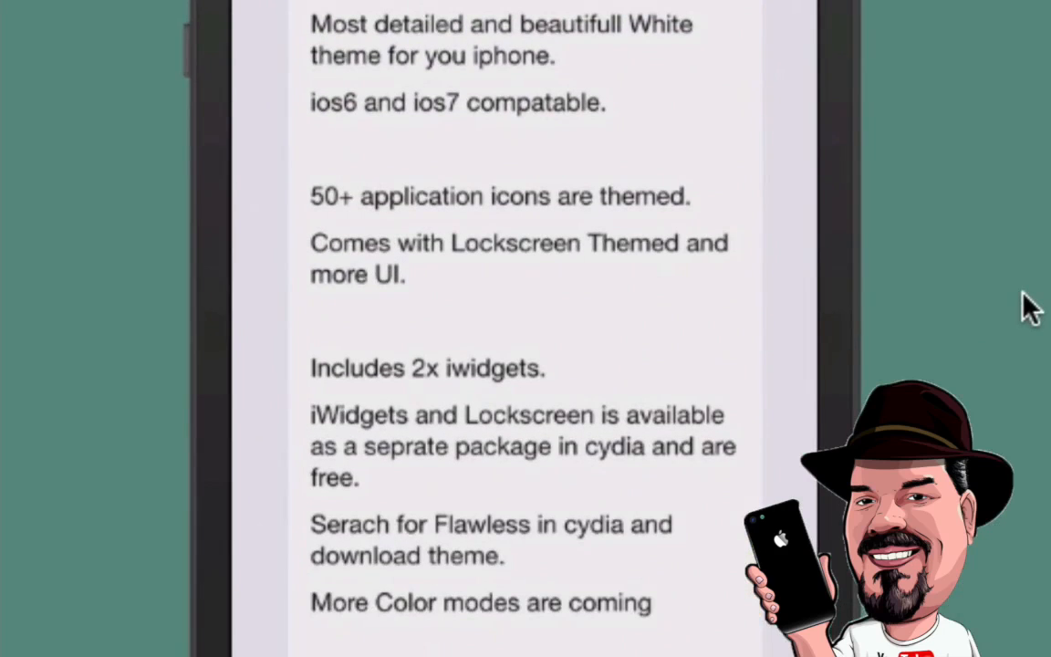
{"action": "scroll", "scroll_direction": "down", "scroll_amount": 3}
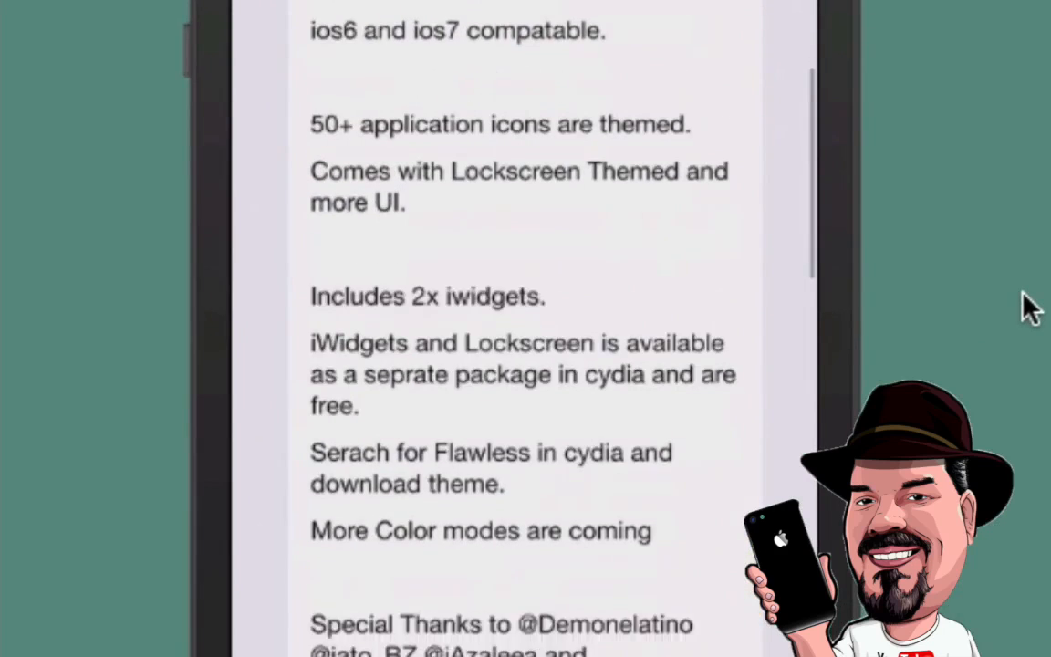
{"action": "scroll", "scroll_direction": "down", "scroll_amount": 3}
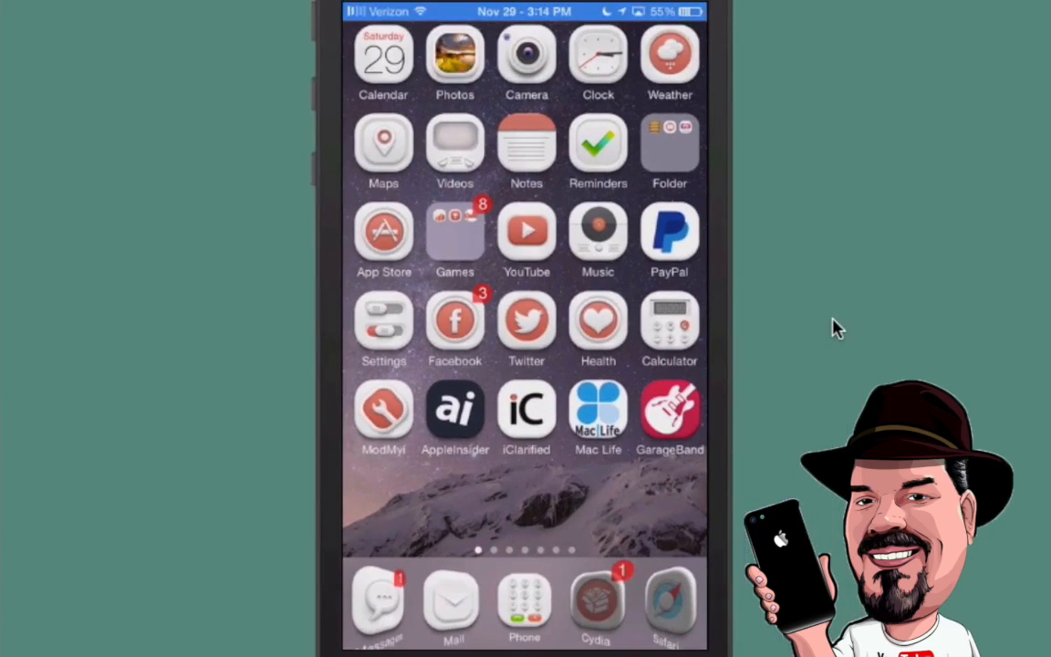
{"action": "mouse_move", "coordinate": [909, 88]}
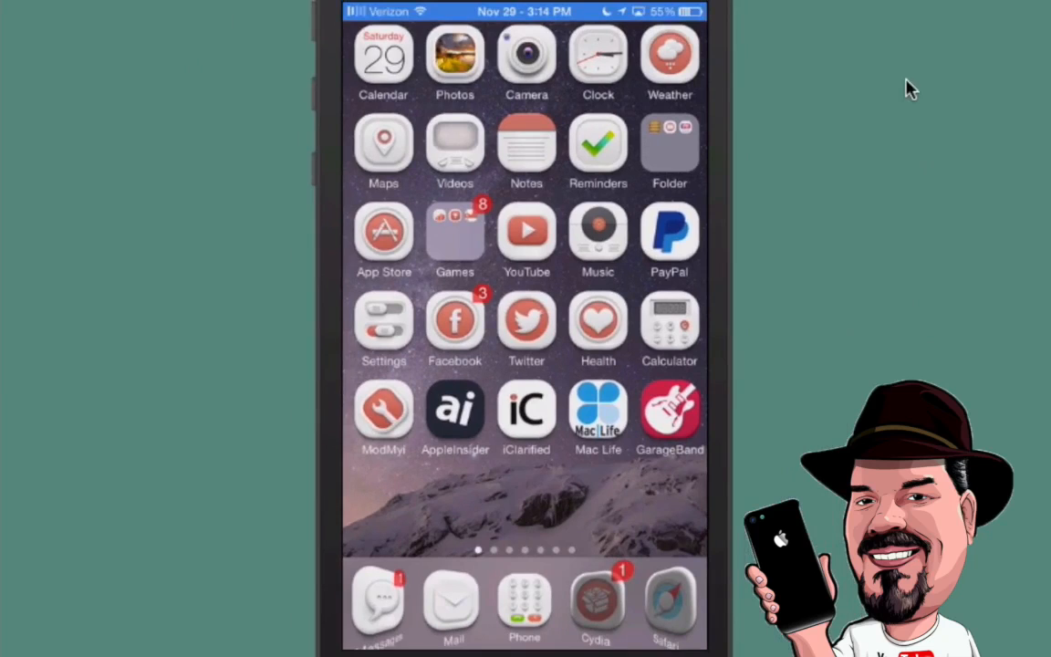